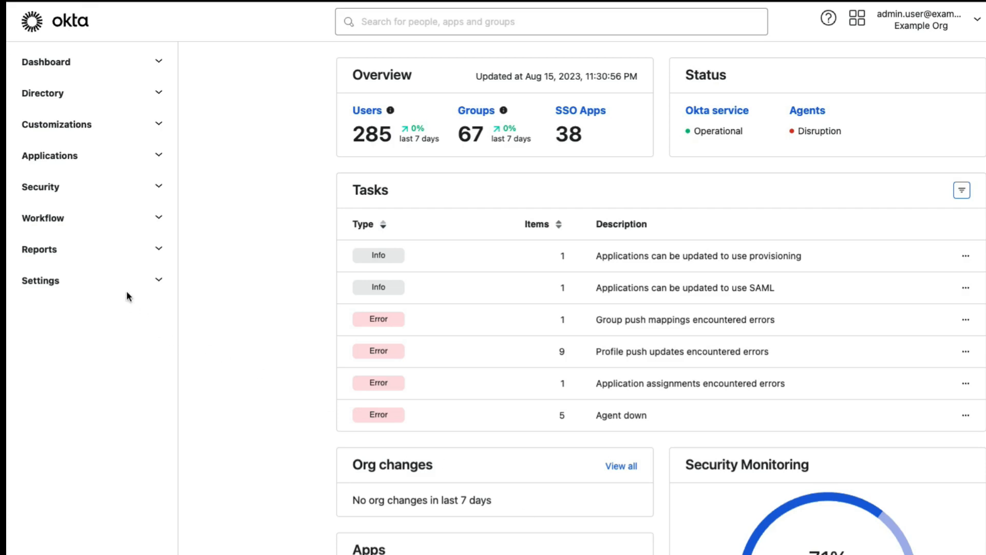
# Expand Settings in the Admin Console sidebar and go to the Downloads page.
pyautogui.click(40, 281)
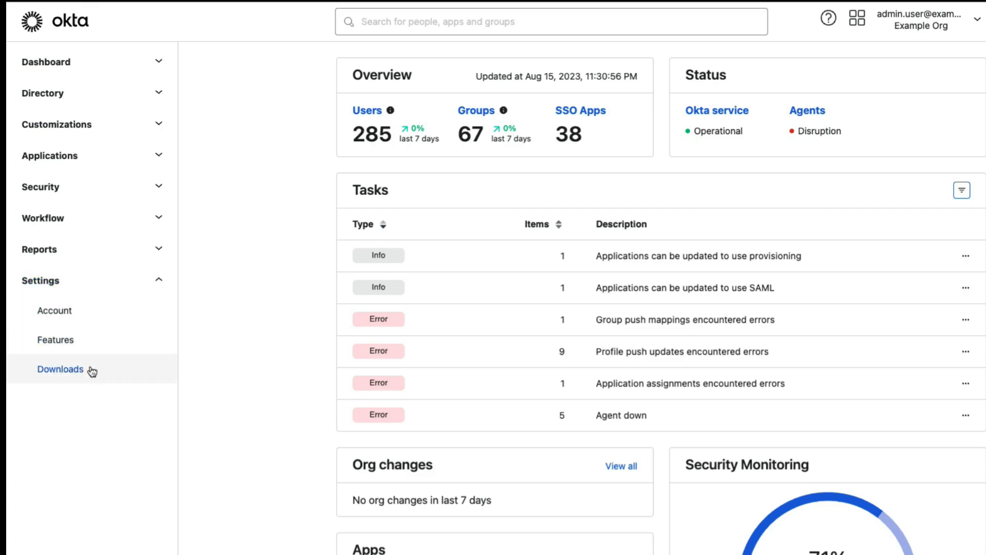
pyautogui.click(59, 369)
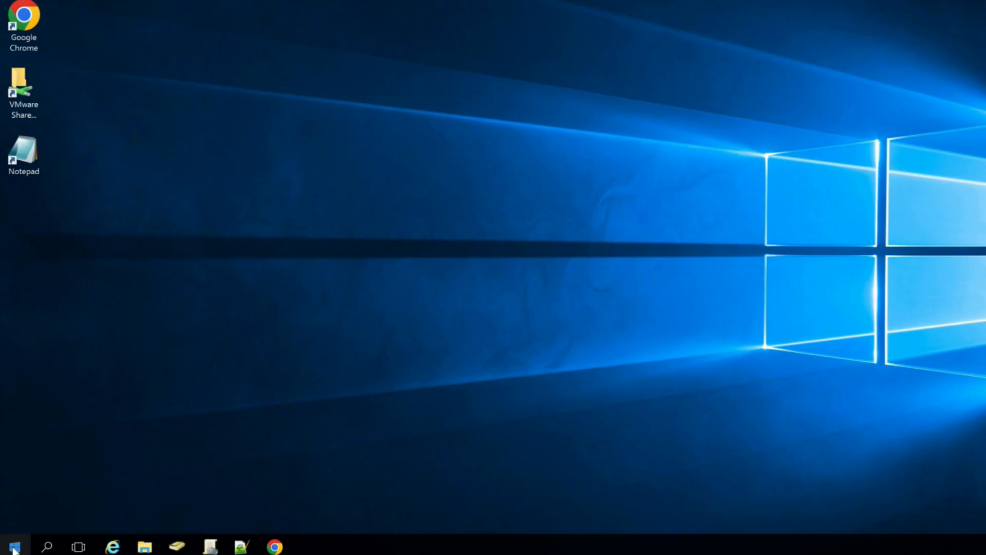
# Launch the Okta AD Agent Management Utility from Start and stop the running agent service.
pyautogui.click(12, 545)
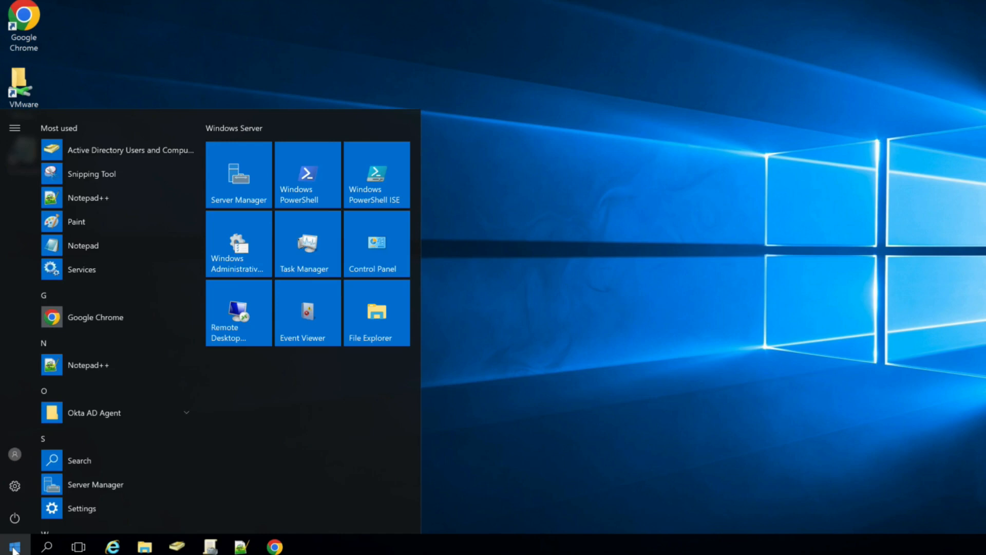
pyautogui.moveTo(129, 413)
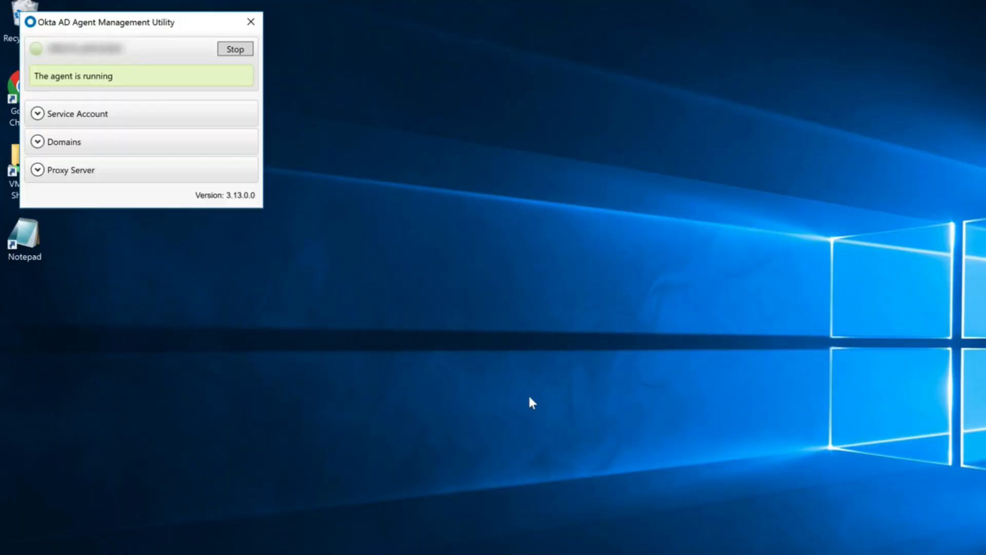
pyautogui.click(234, 48)
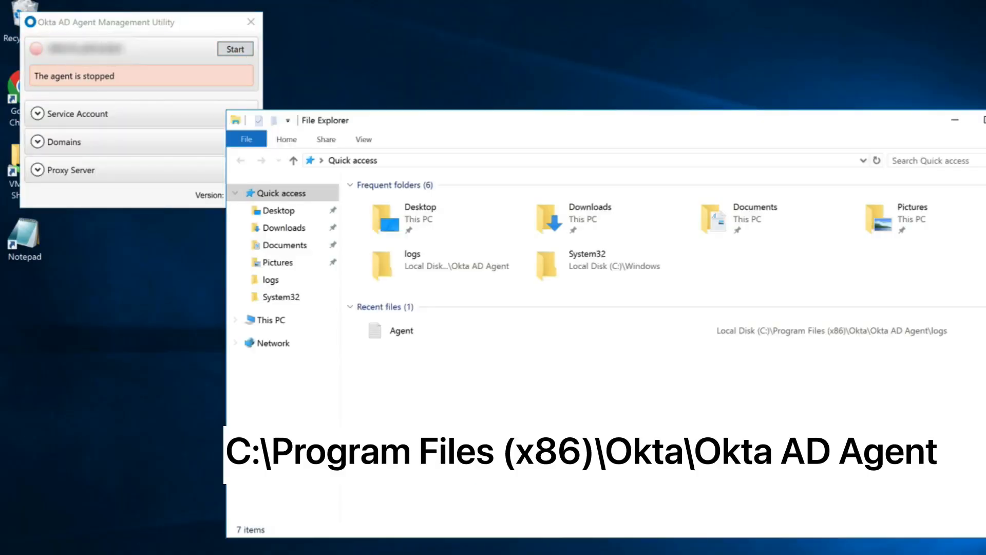
# Browse C: > Program Files (x86) > Okta > Okta AD Agent and run Notepad as administrator there.
pyautogui.click(268, 320)
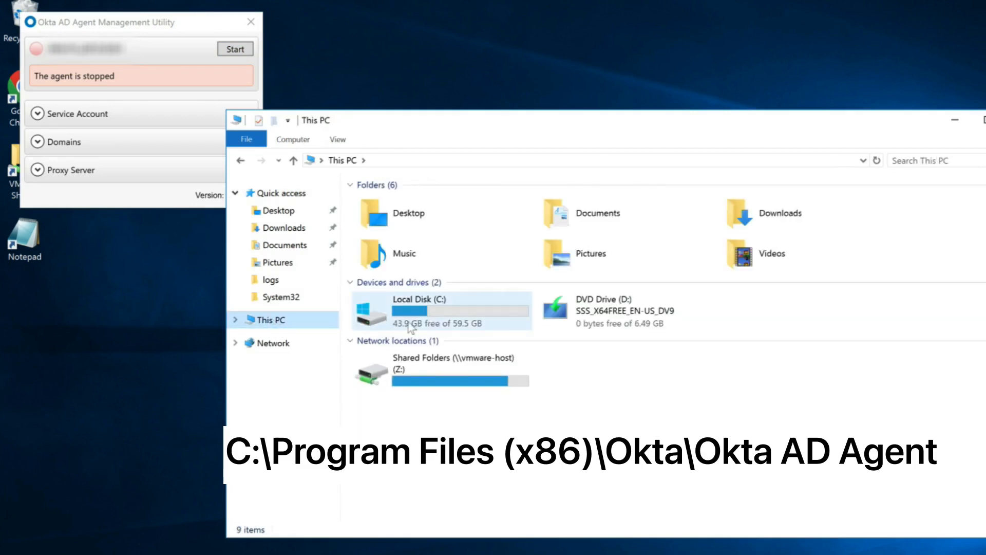
pyautogui.doubleClick(418, 309)
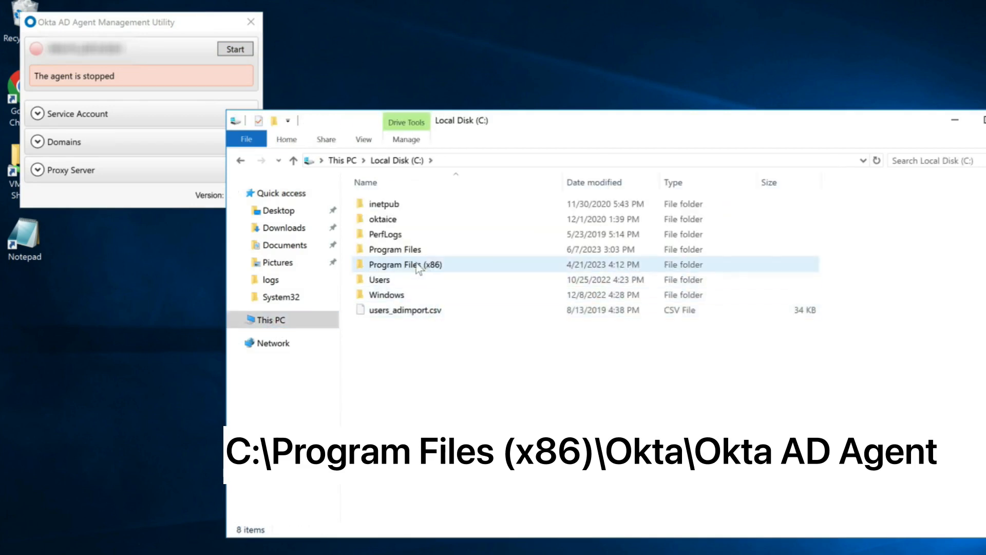
pyautogui.doubleClick(405, 264)
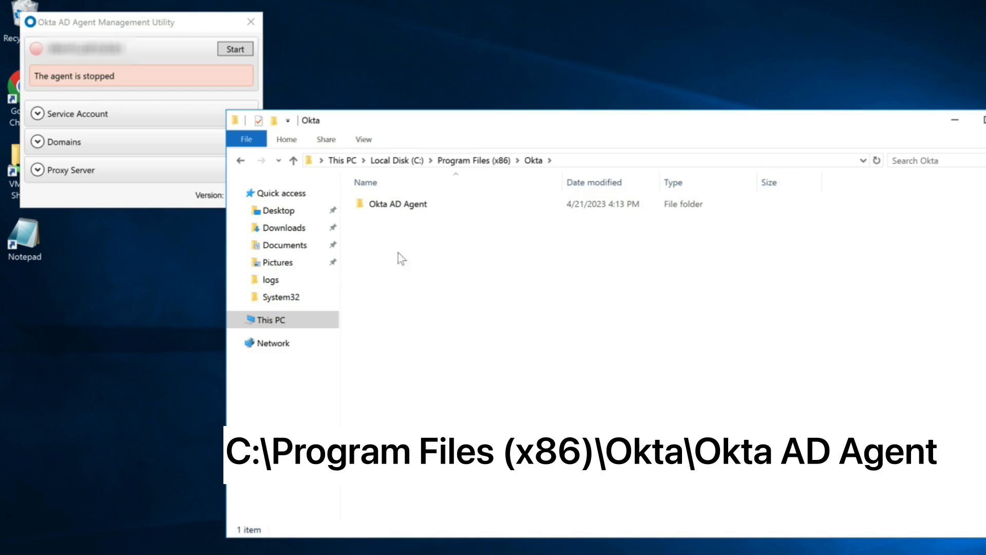
pyautogui.doubleClick(398, 204)
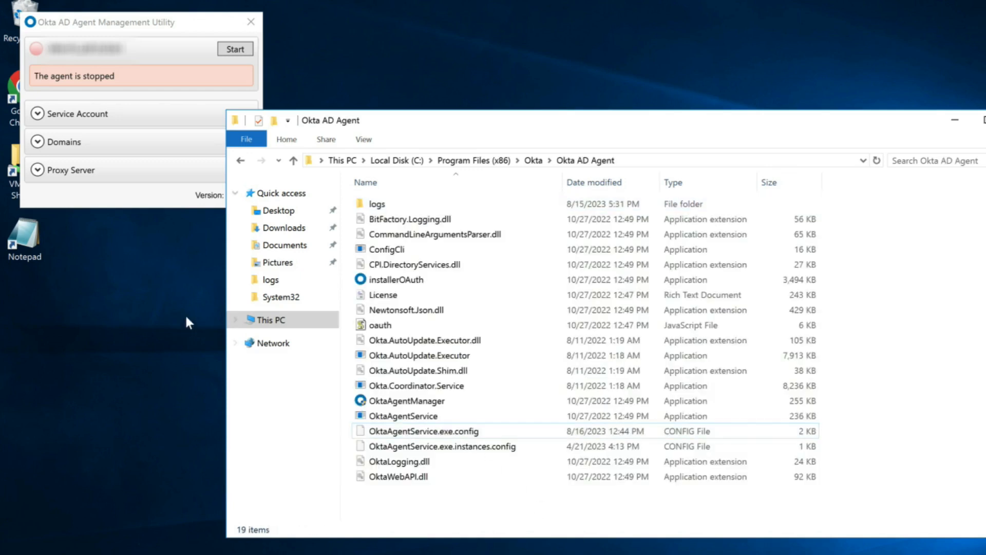
pyautogui.rightClick(23, 239)
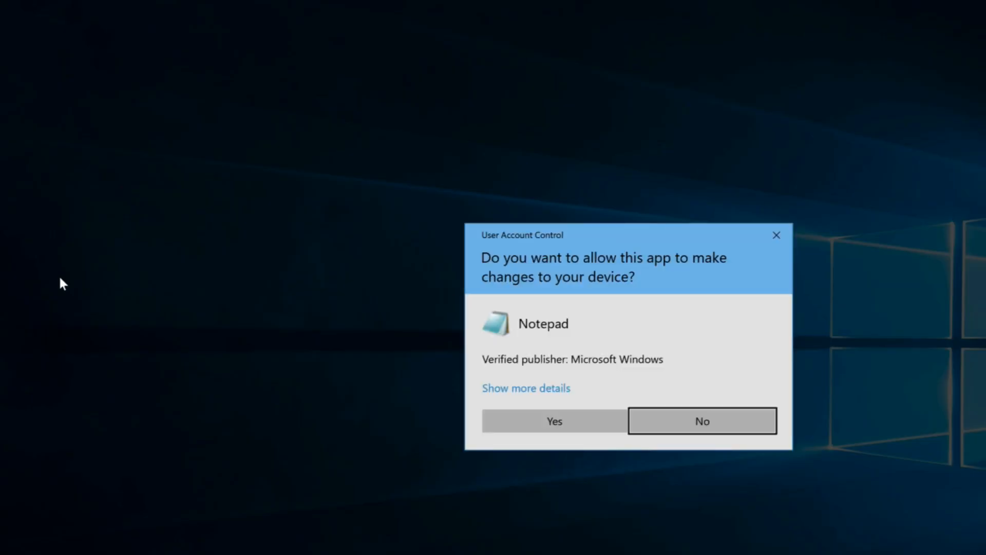
# With elevated Notepad, clear the AgentToken value to "" in OktaAgentService.exe.config and save.
pyautogui.click(554, 421)
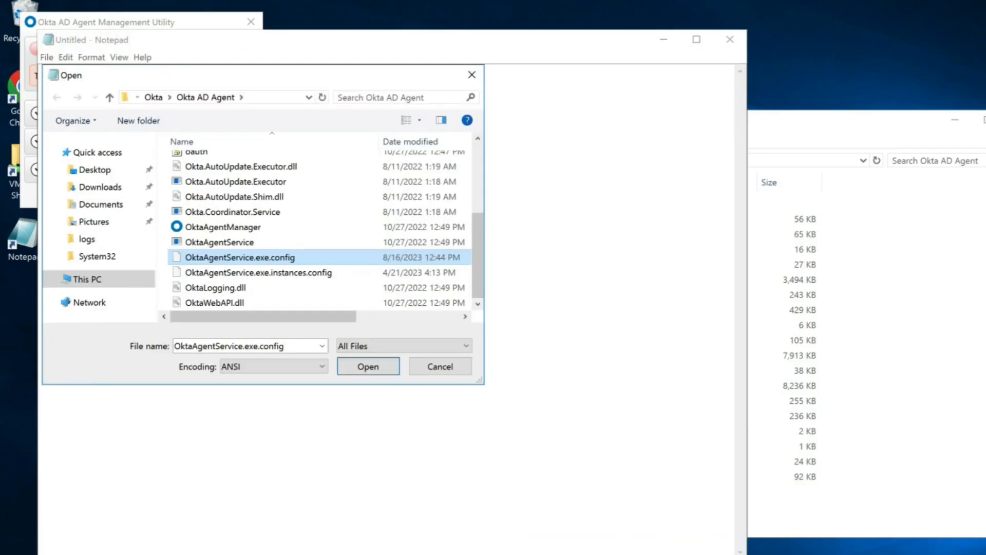
pyautogui.click(368, 366)
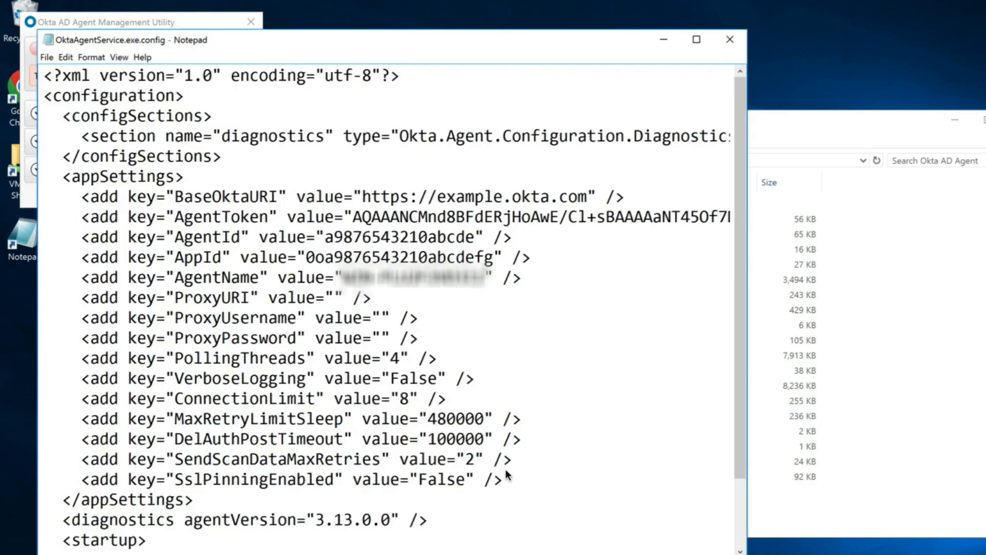
pyautogui.moveTo(207, 216)
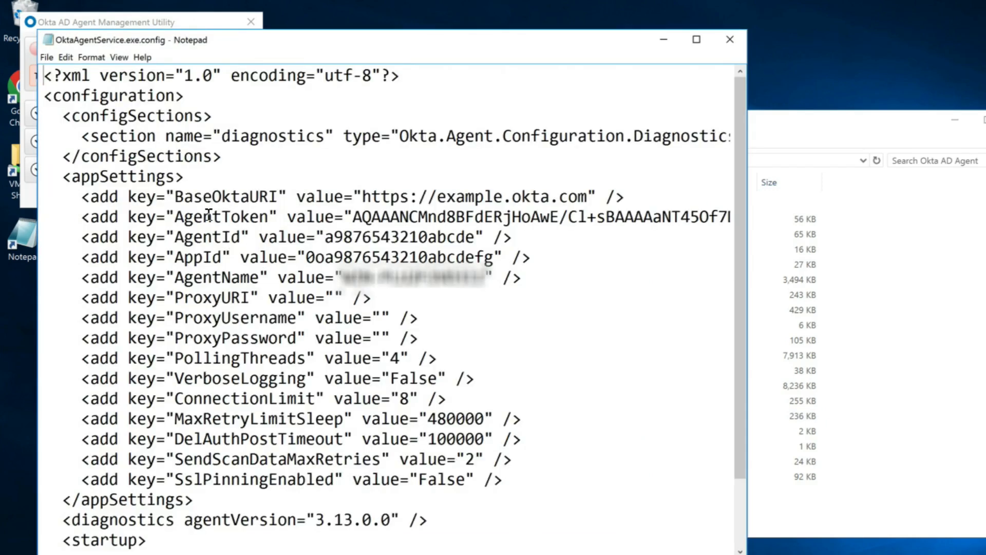
pyautogui.doubleClick(205, 217)
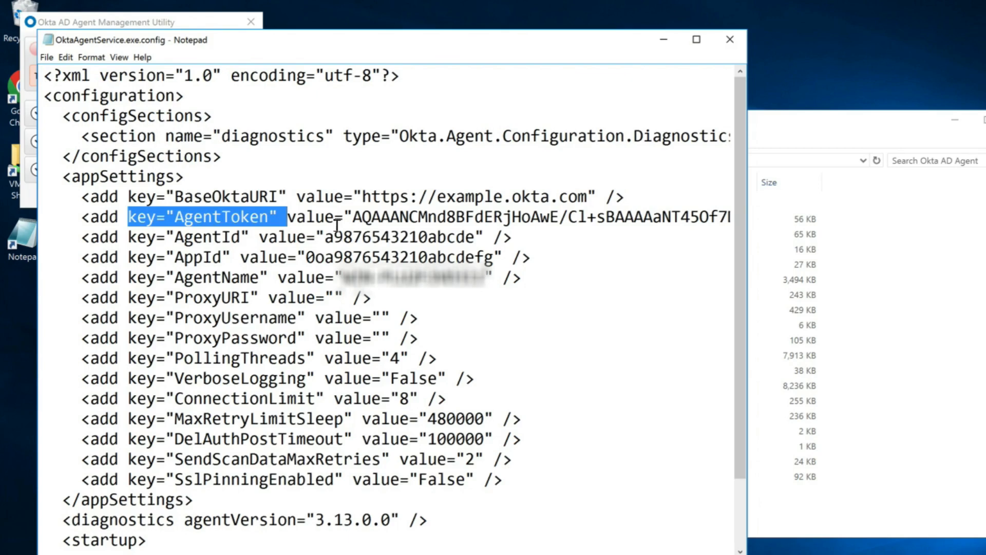
pyautogui.click(517, 72)
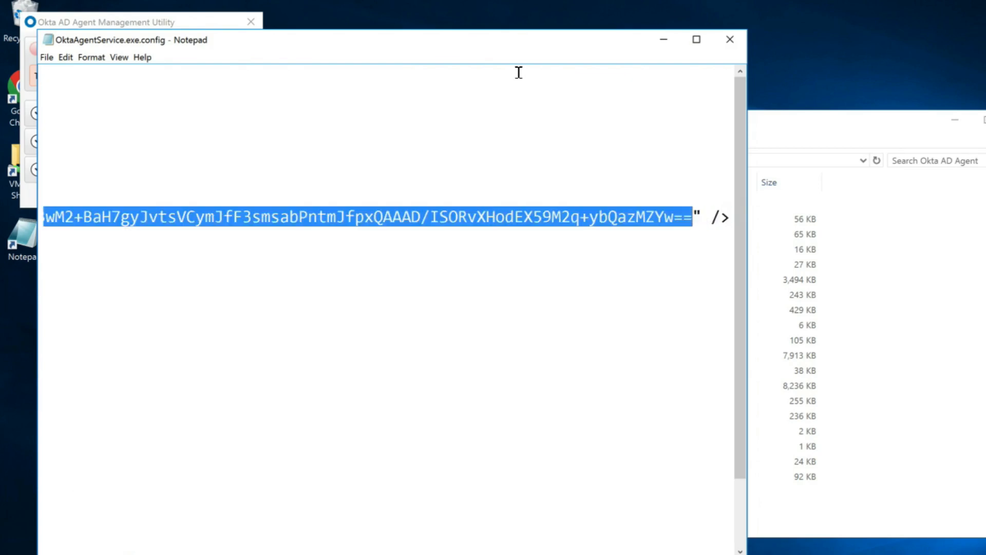
pyautogui.click(46, 58)
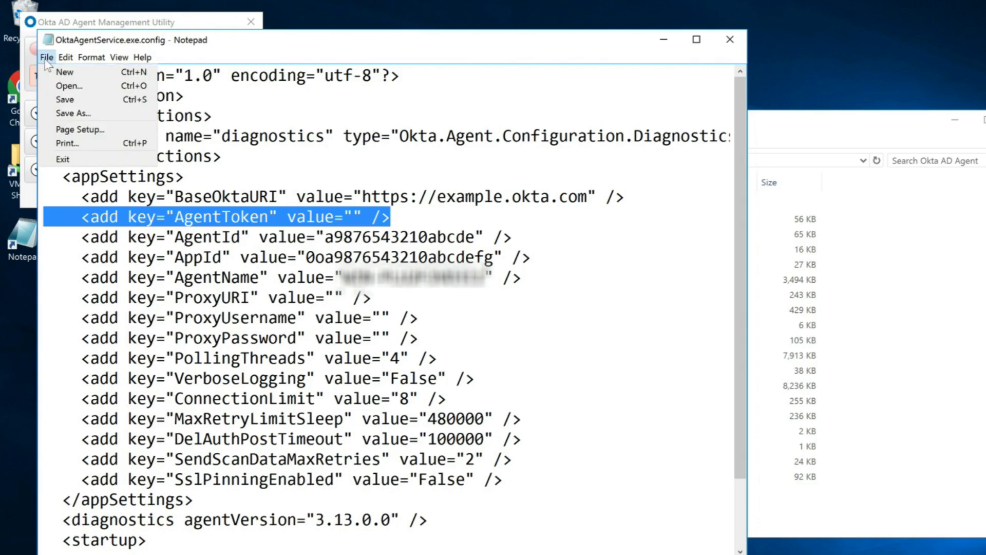
pyautogui.moveTo(65, 100)
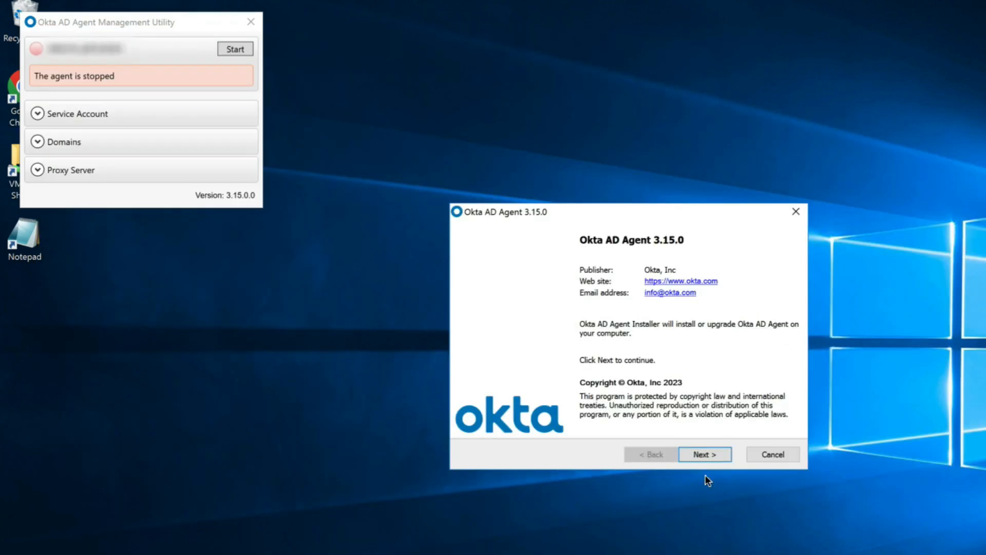
# Install Okta AD Agent 3.15.0 to the default folder and continue past domain verification.
pyautogui.click(705, 454)
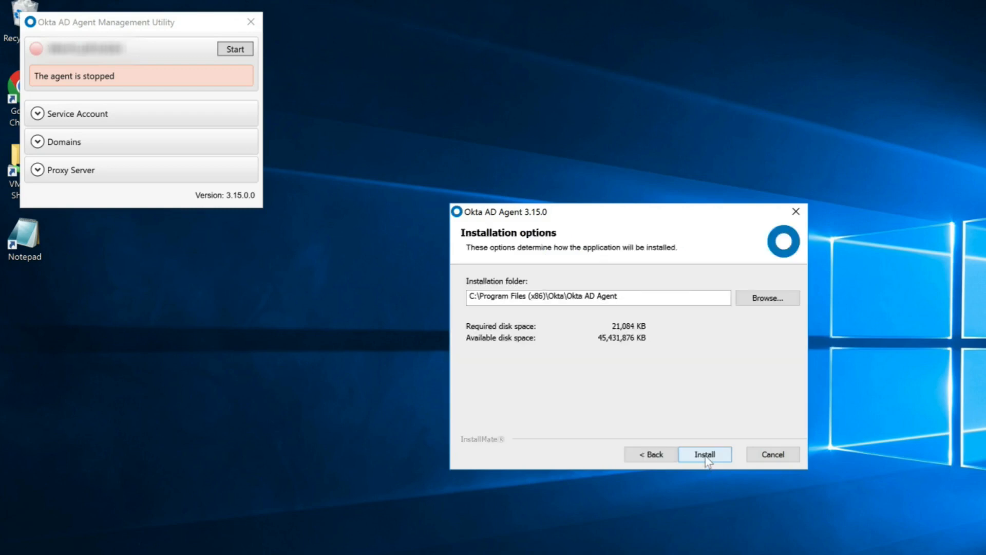
pyautogui.click(704, 453)
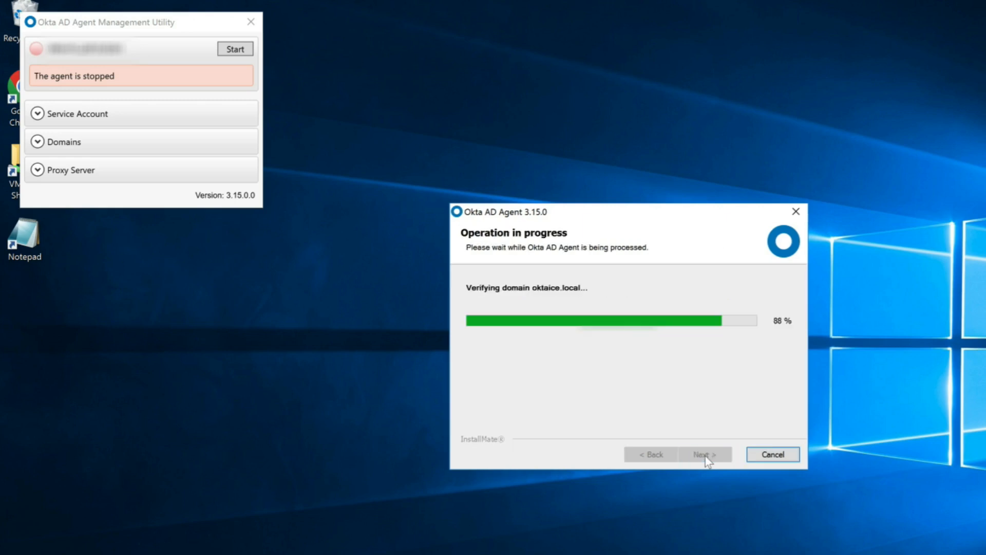
pyautogui.click(705, 454)
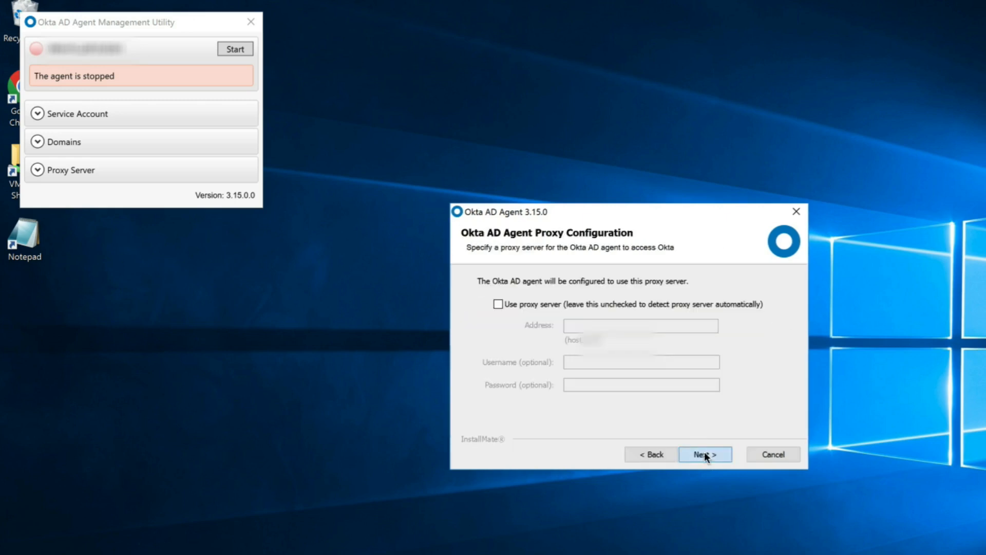
# Continue with Use proxy server unchecked and submit the admin username at the Okta sign-in.
pyautogui.click(704, 453)
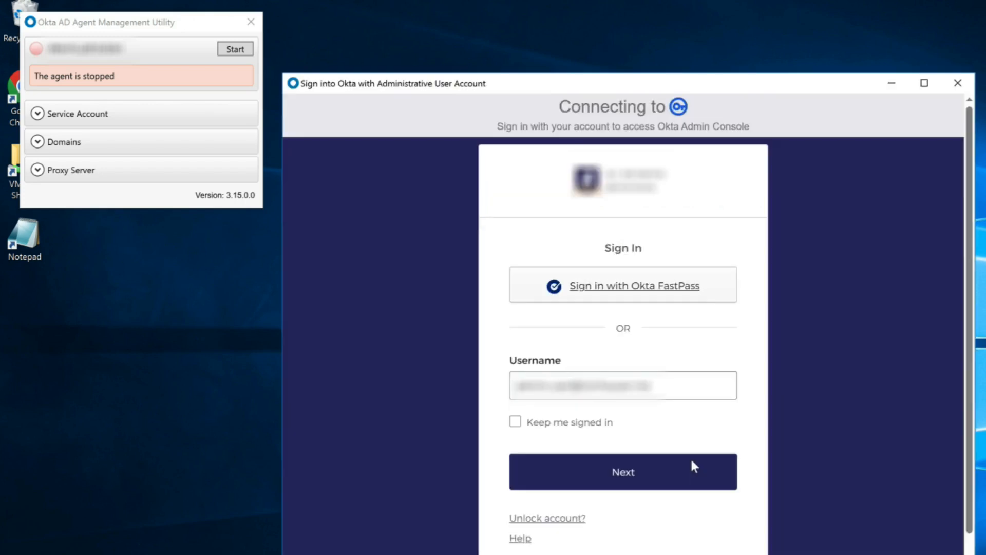
pyautogui.click(622, 384)
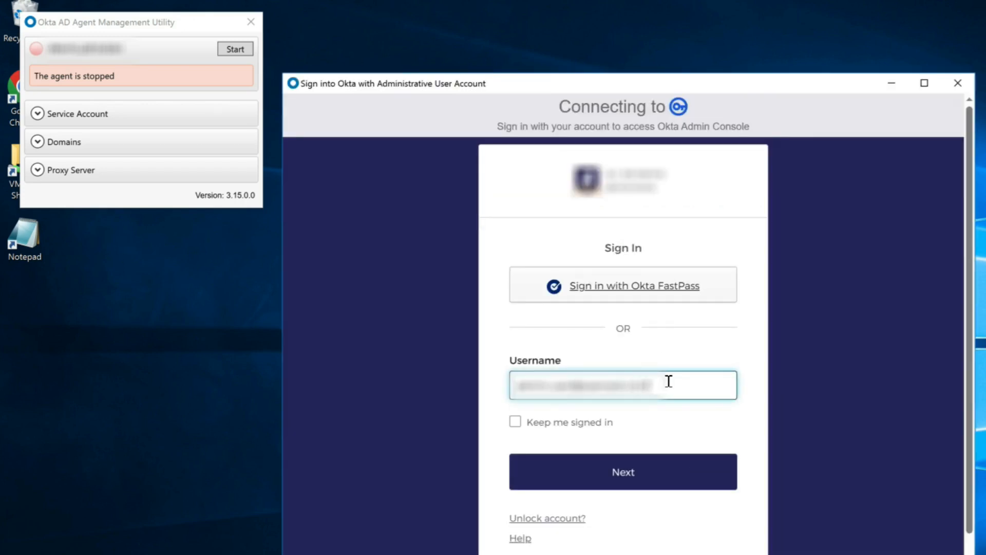
pyautogui.moveTo(623, 472)
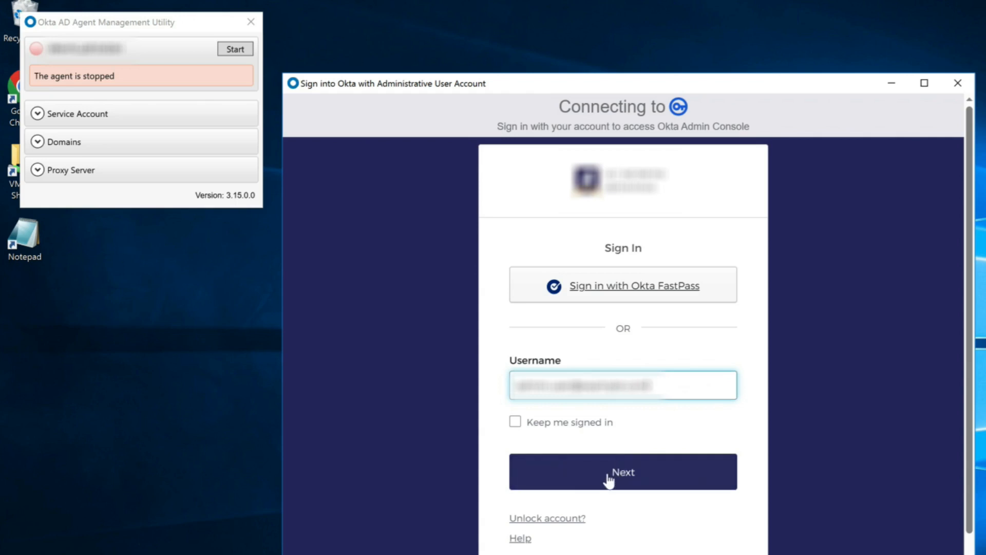
pyautogui.click(622, 472)
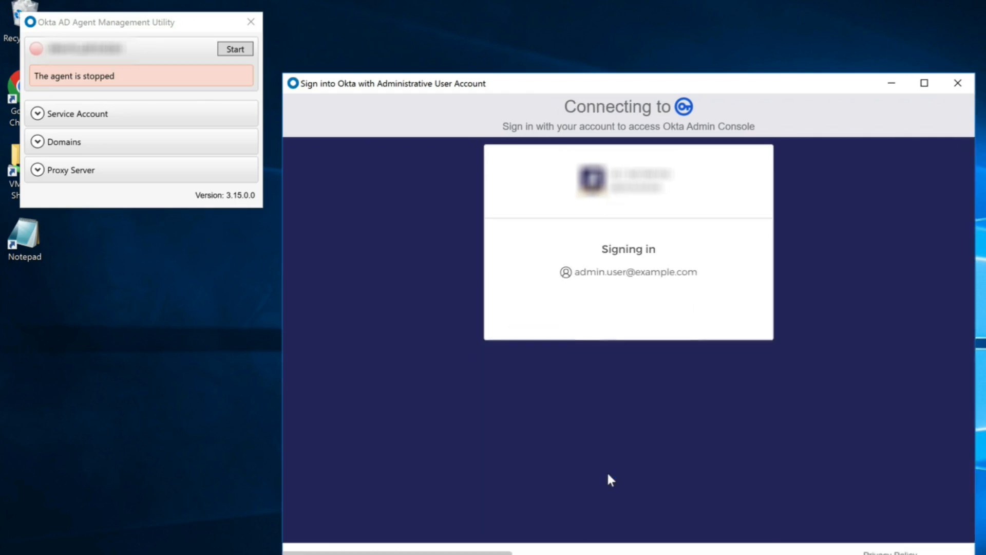